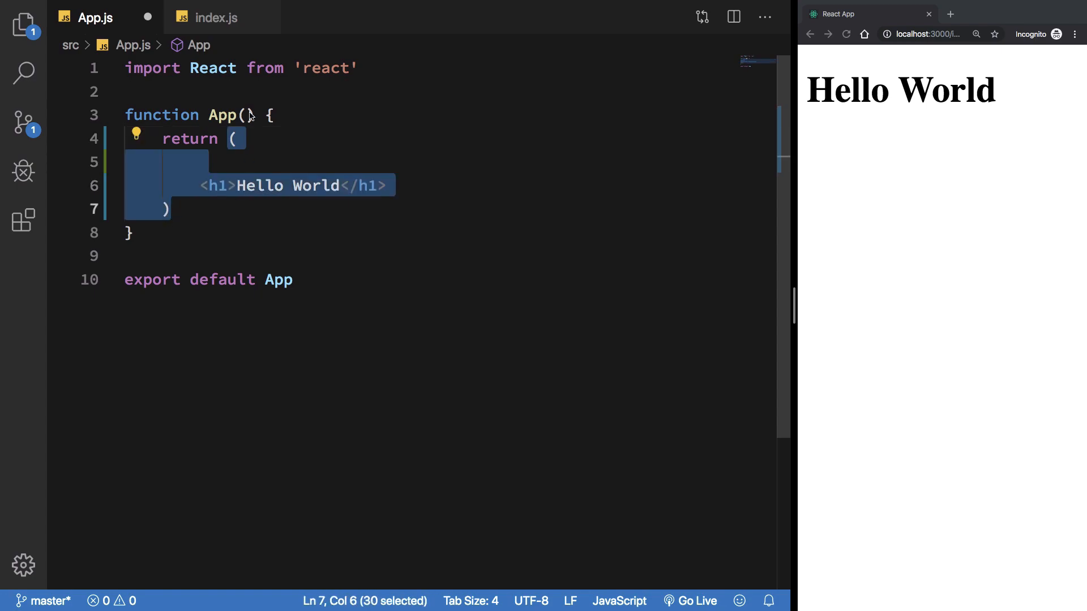
- Insert a <p>sdfdf</p> element on the empty line above the Hello World heading
left_click(202, 161)
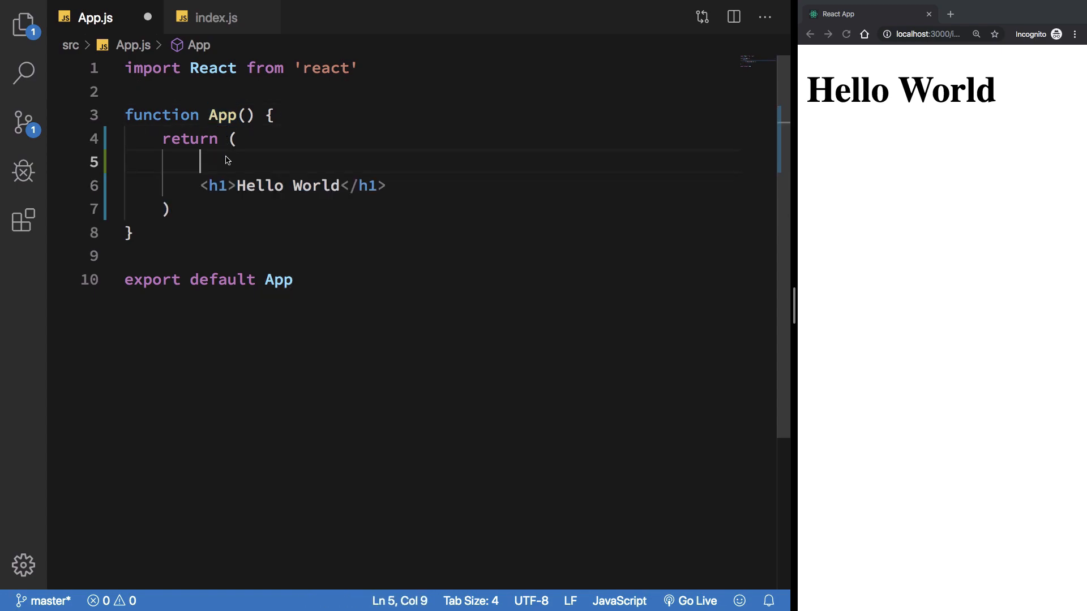
type("<p>sdf</p>")
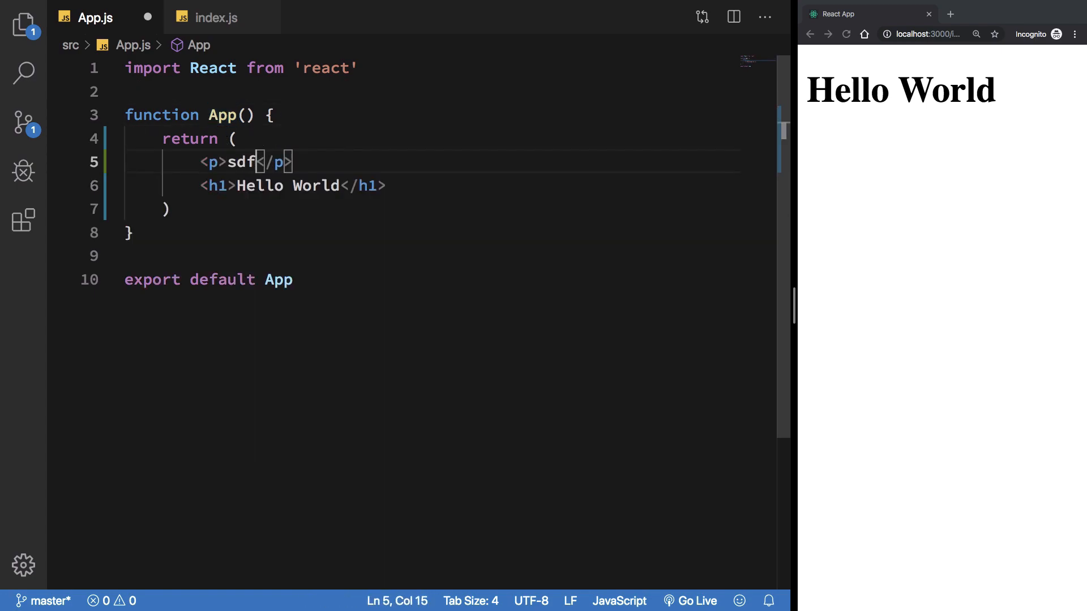
type("f")
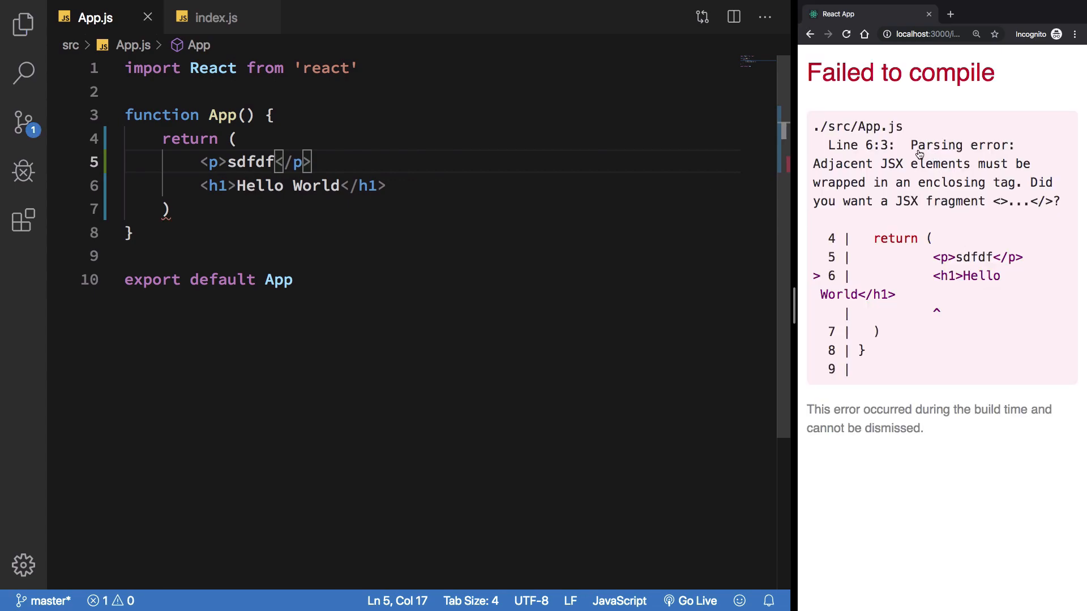
mouse_move(1020, 173)
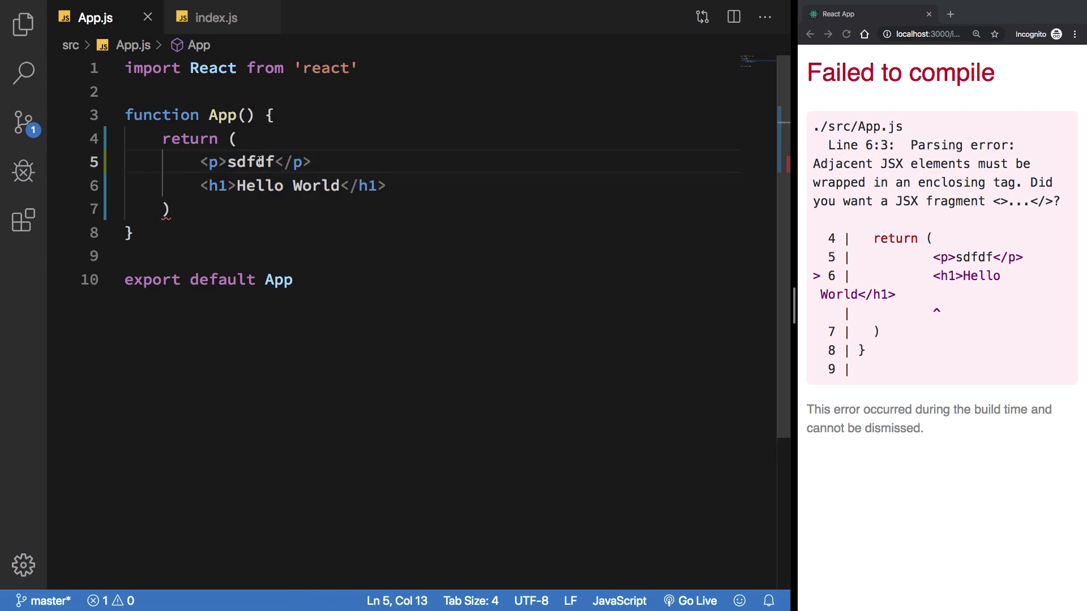
- Wrap the paragraph and heading in a <div> after return ( and inspect the page in DevTools
left_click(235, 138)
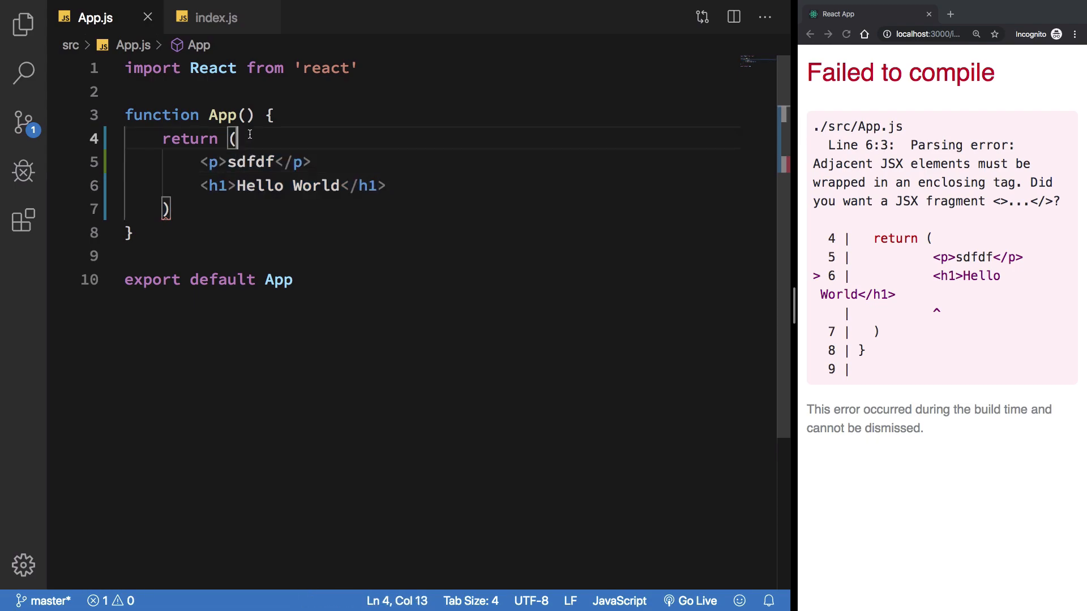
type("<")
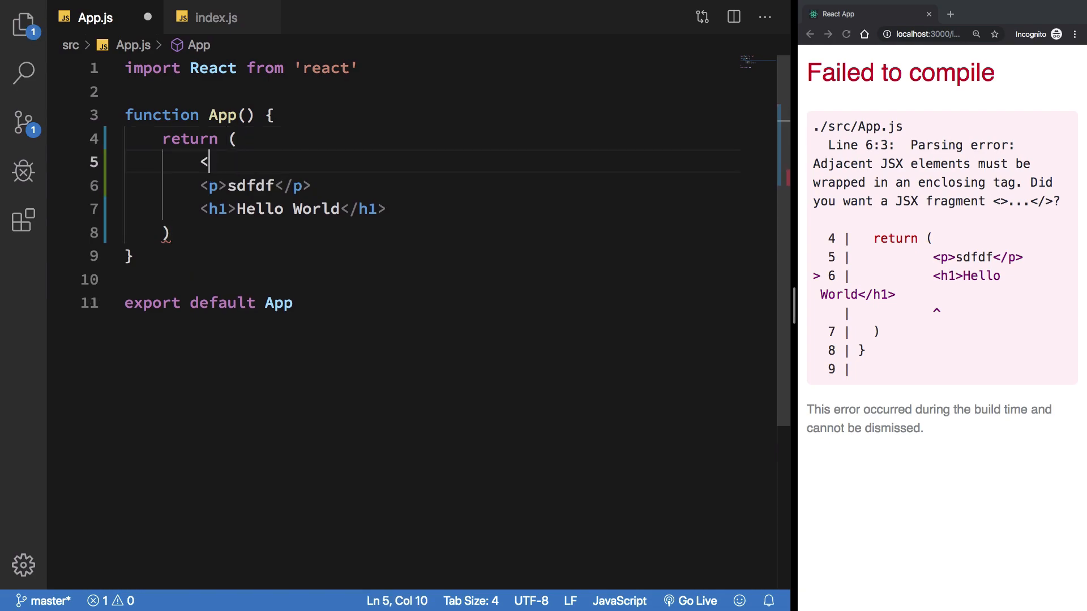
type("div>")
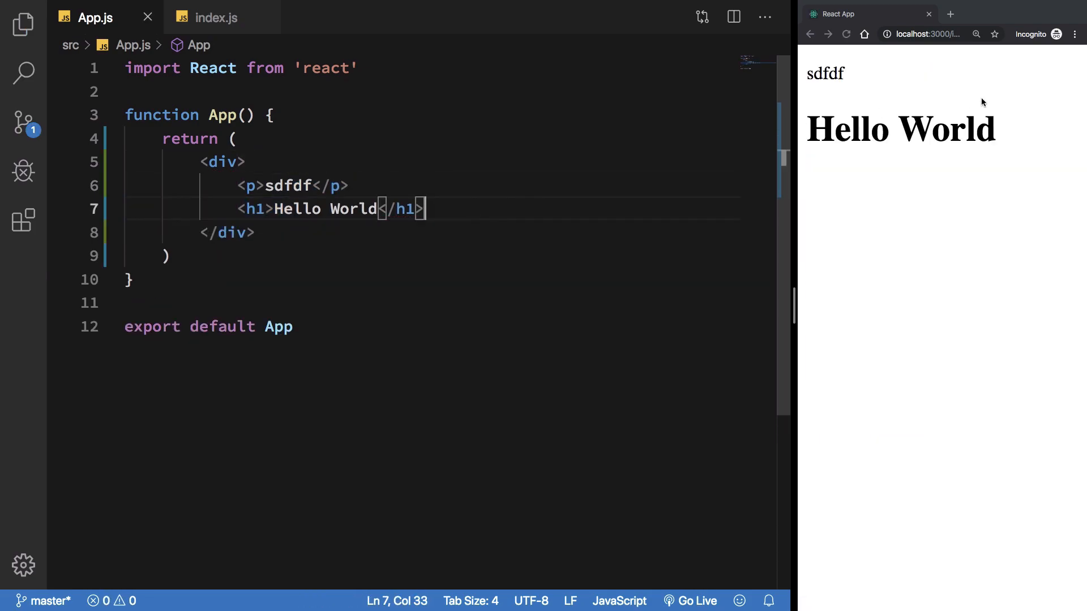
key("F12")
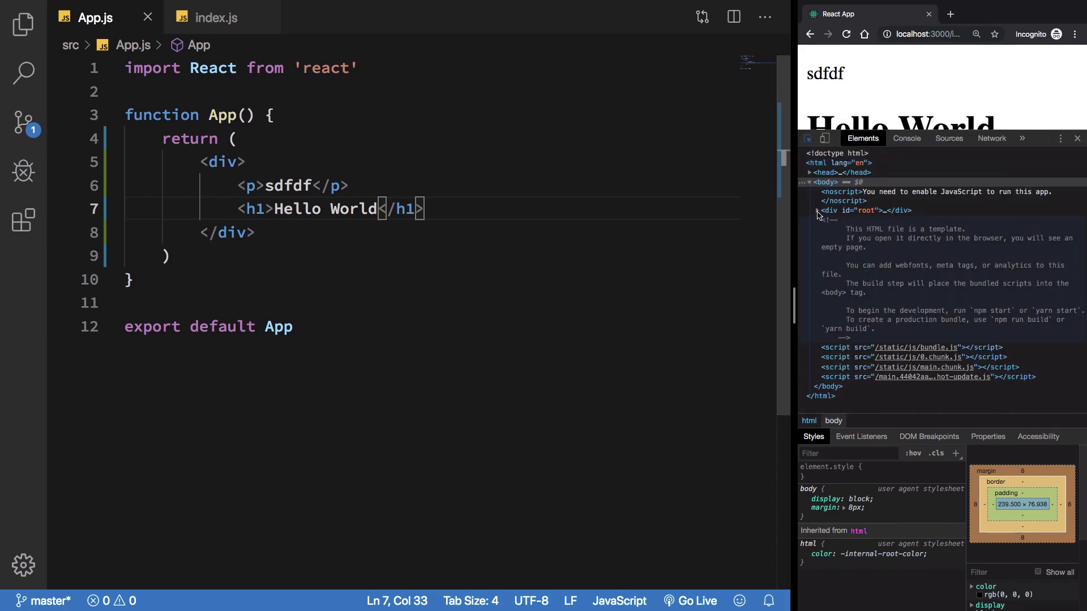
- Try a JSX fragment <>…</> wrapper around both elements, then restore the div wrapper
left_click(817, 210)
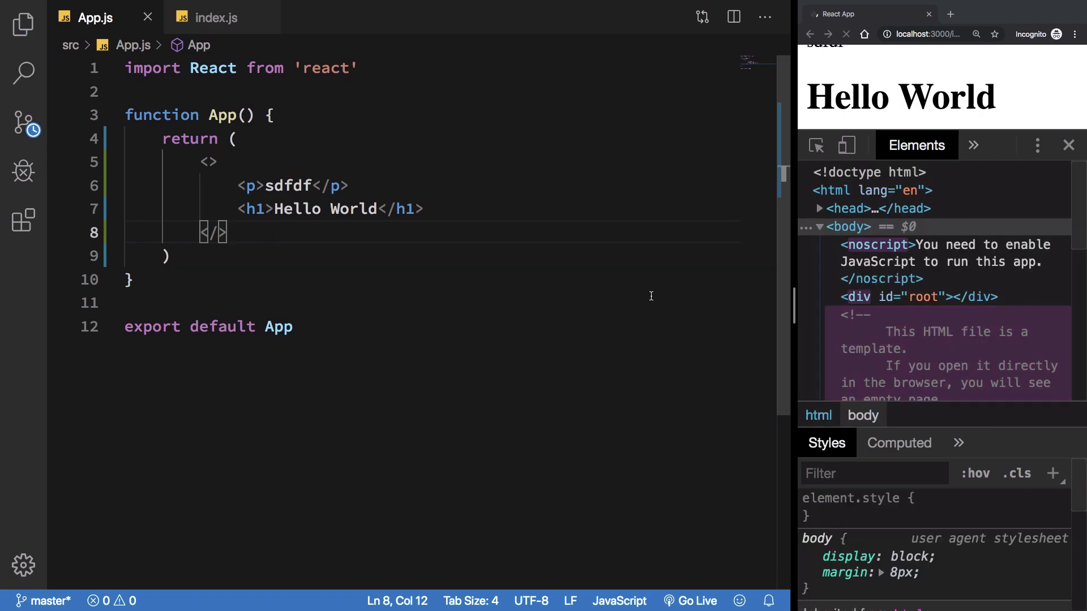
left_click_drag(255, 186, 422, 208)
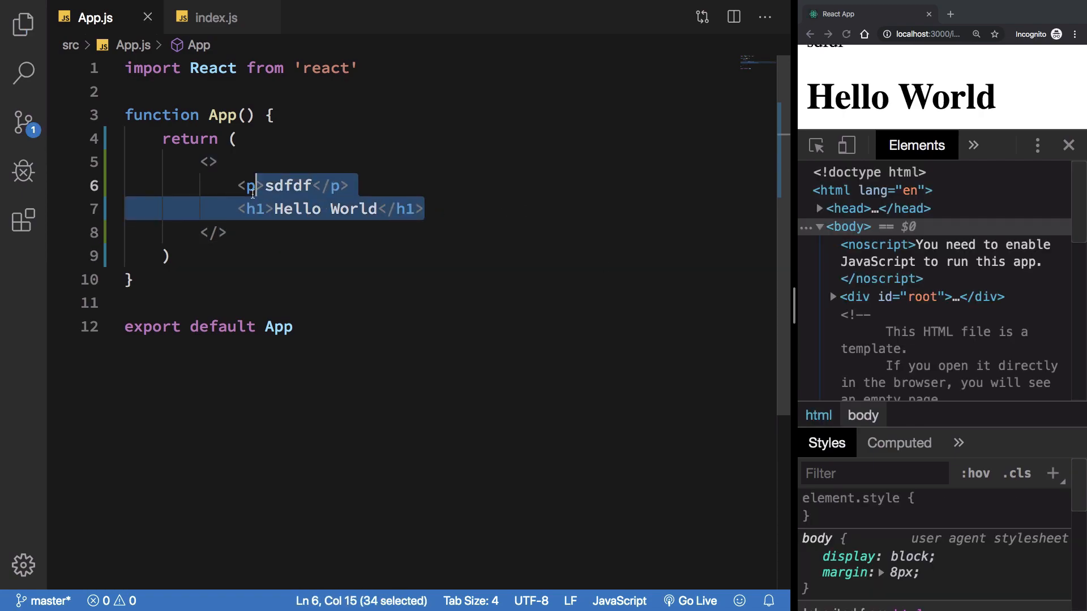
left_click(257, 186)
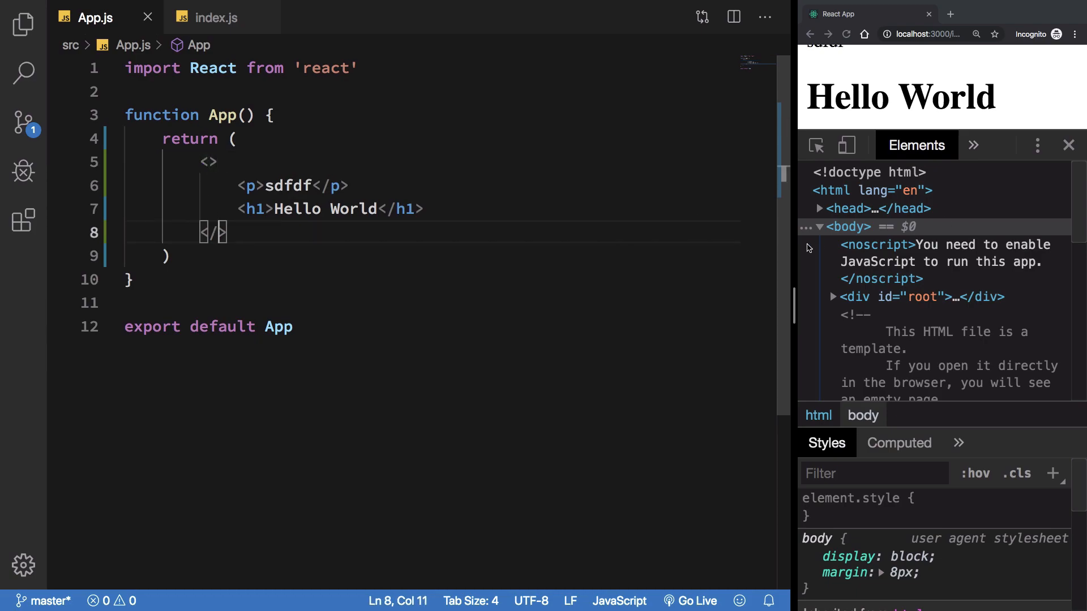
left_click(832, 296)
type("div")
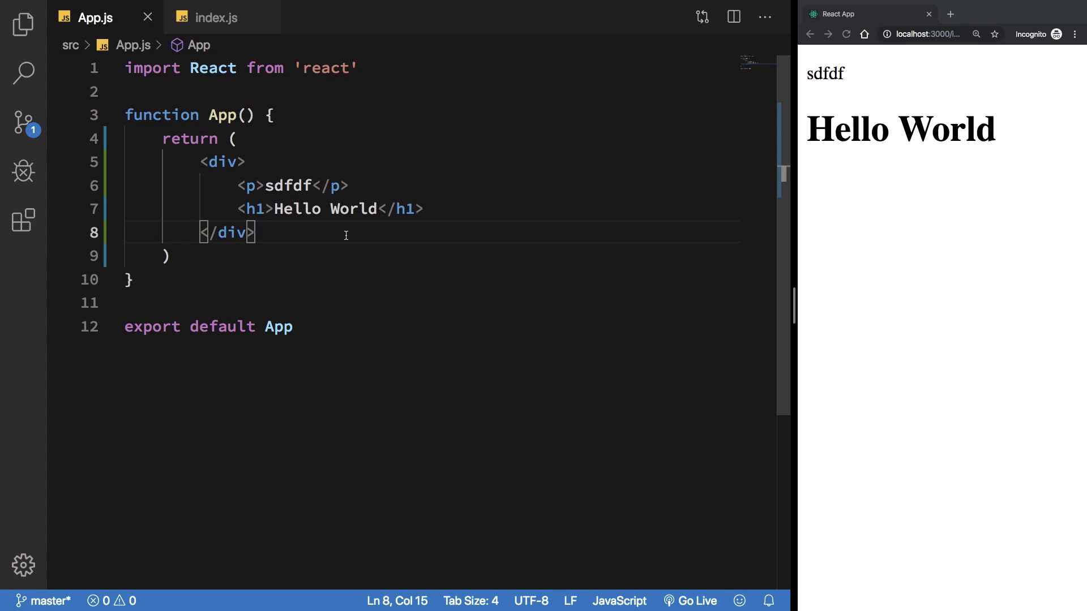
- Add blank lines above return and start a <button> element with an onClick={} attribute
key("Enter")
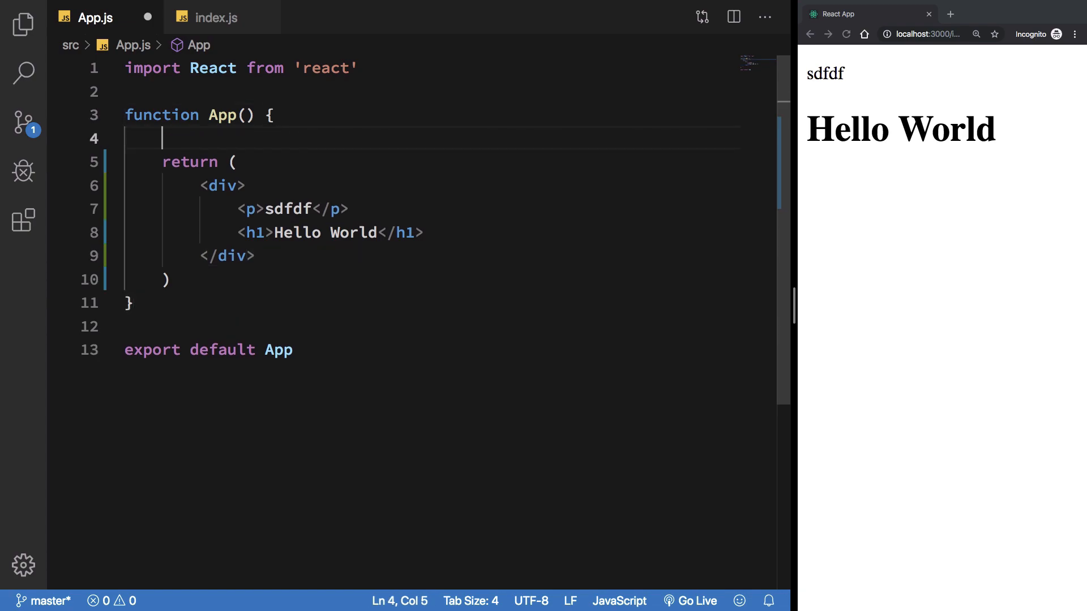
key("Enter")
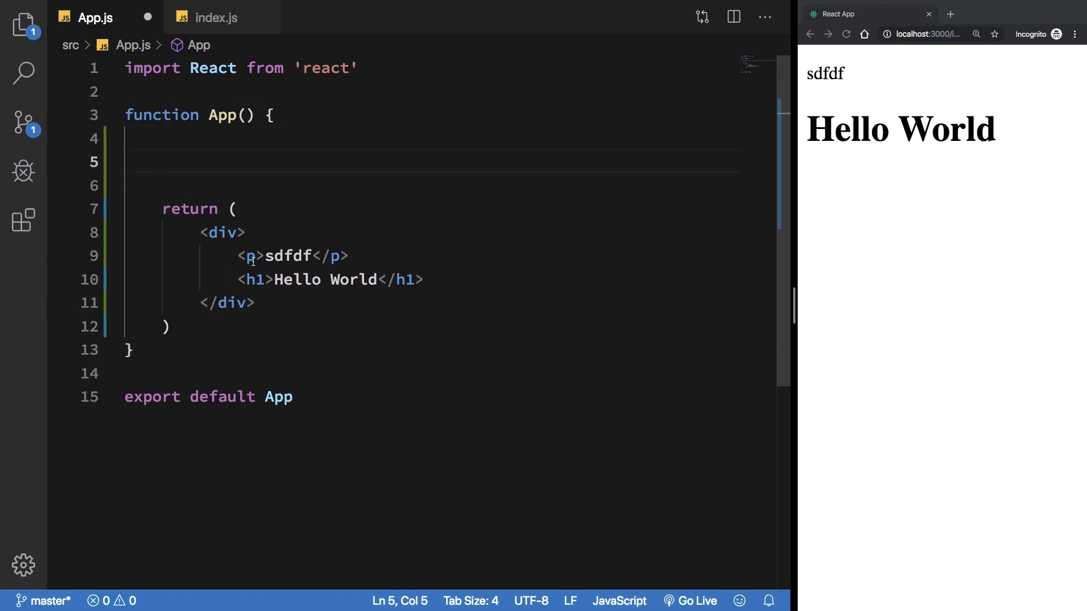
type("<butt")
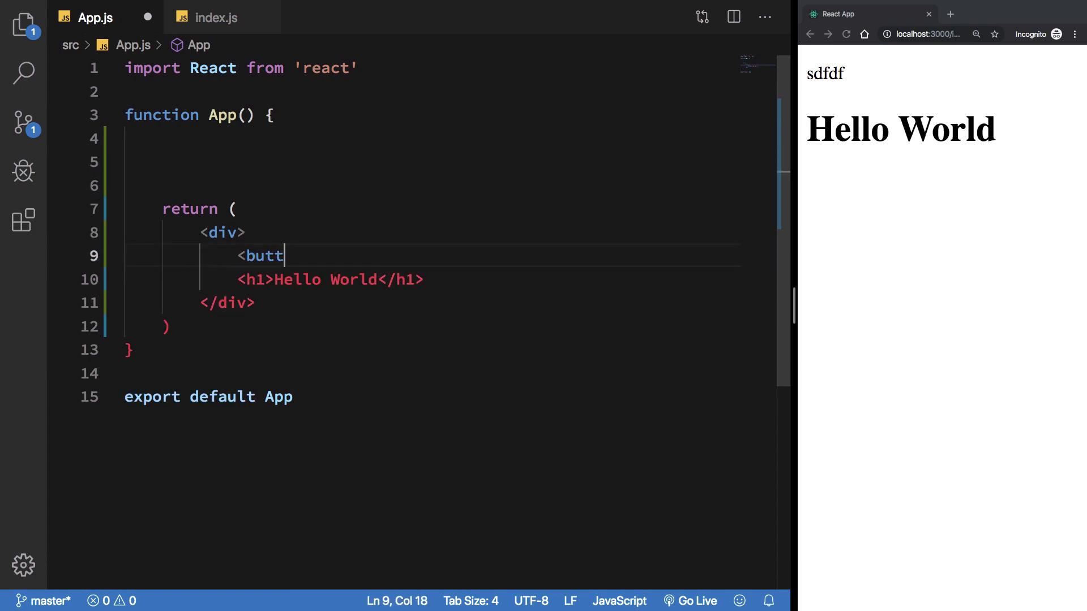
type("on onCanPlay")
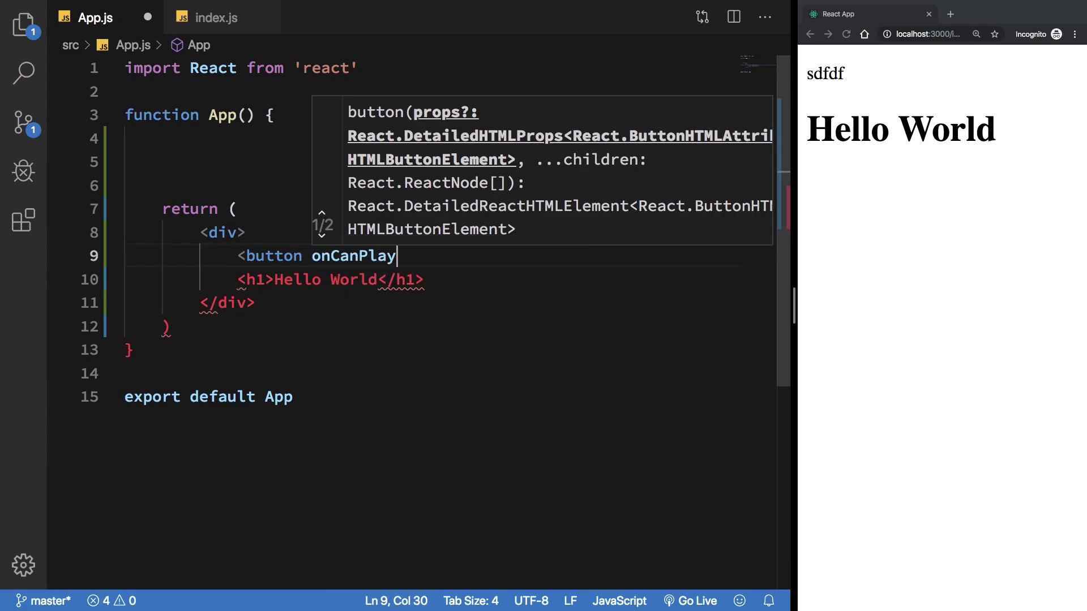
type("onClick=")
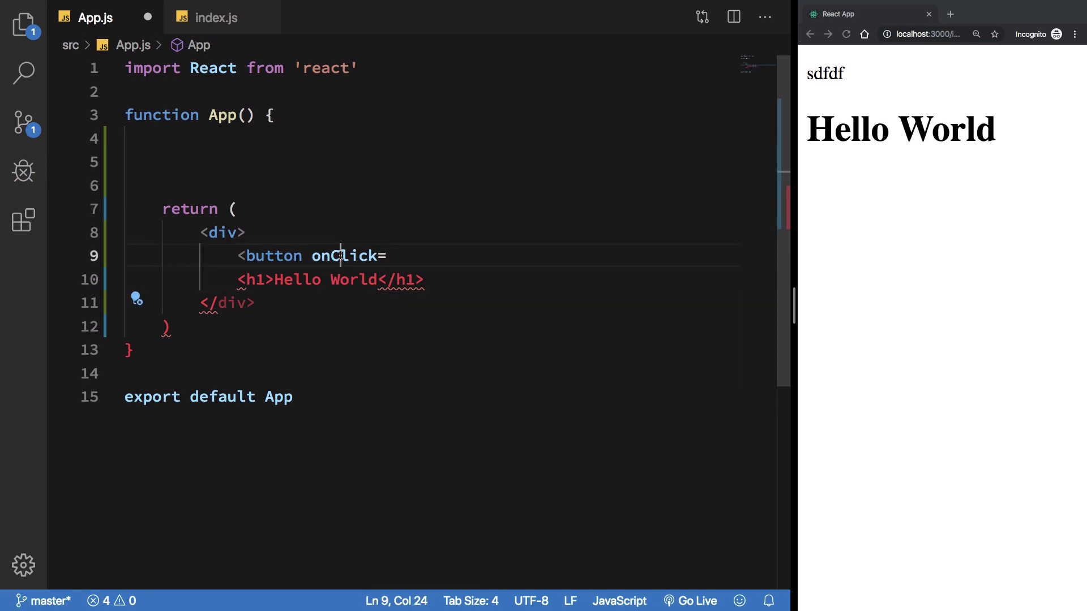
type("{}")
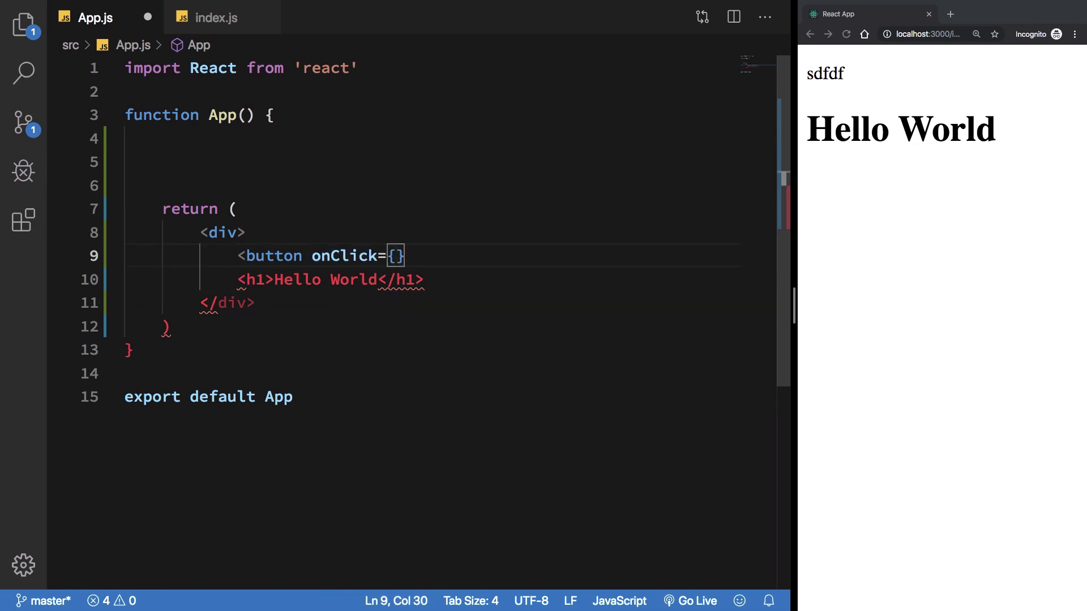
- Point onClick at buttonWasClicked and label the button 'Button'
type("buttonWa")
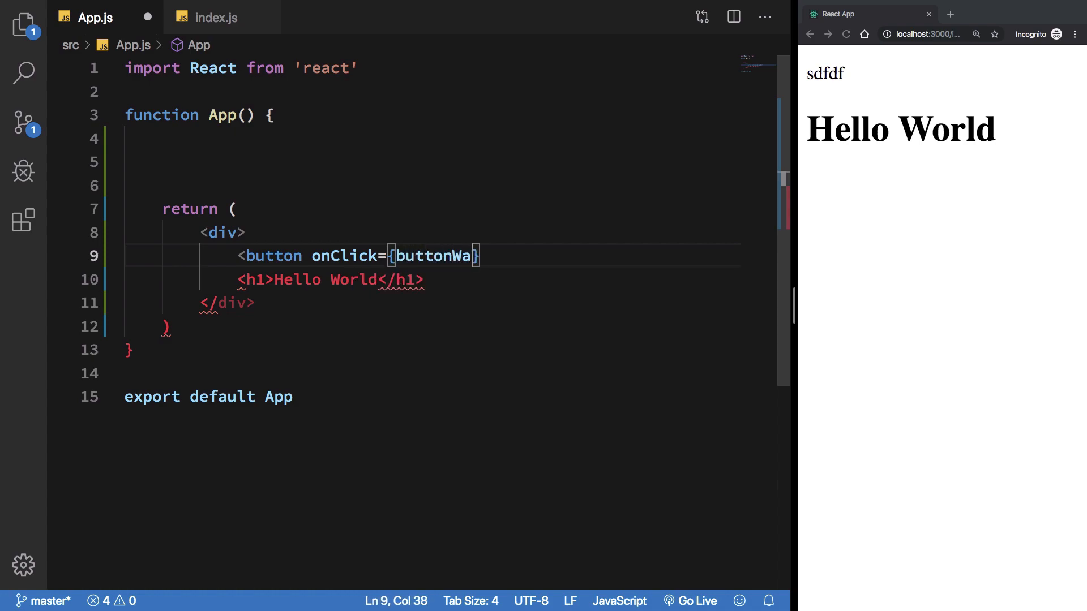
type("sClicked")
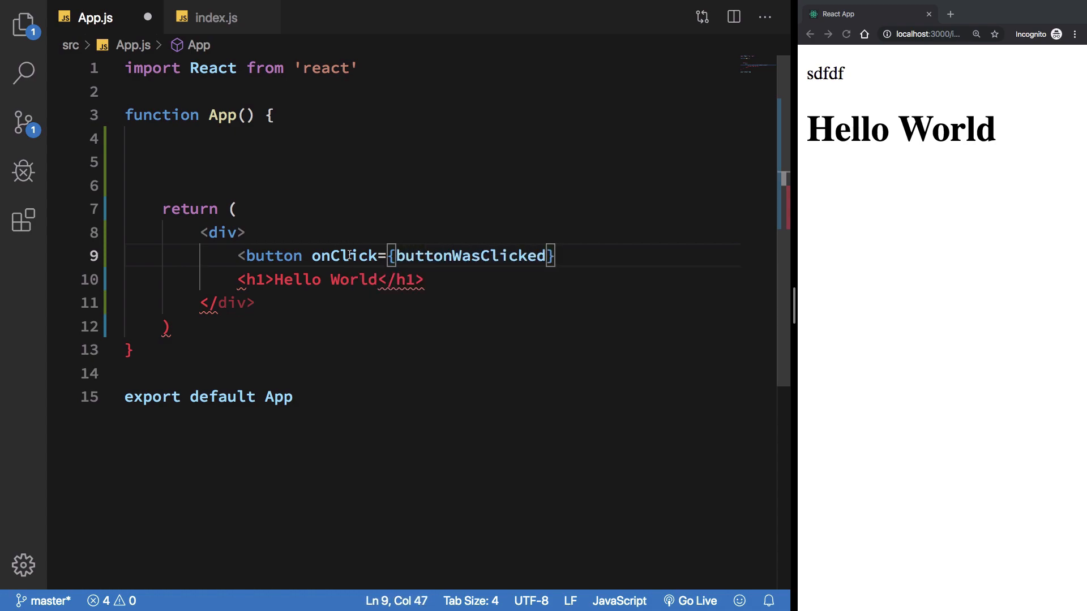
double_click(345, 256)
type(">")
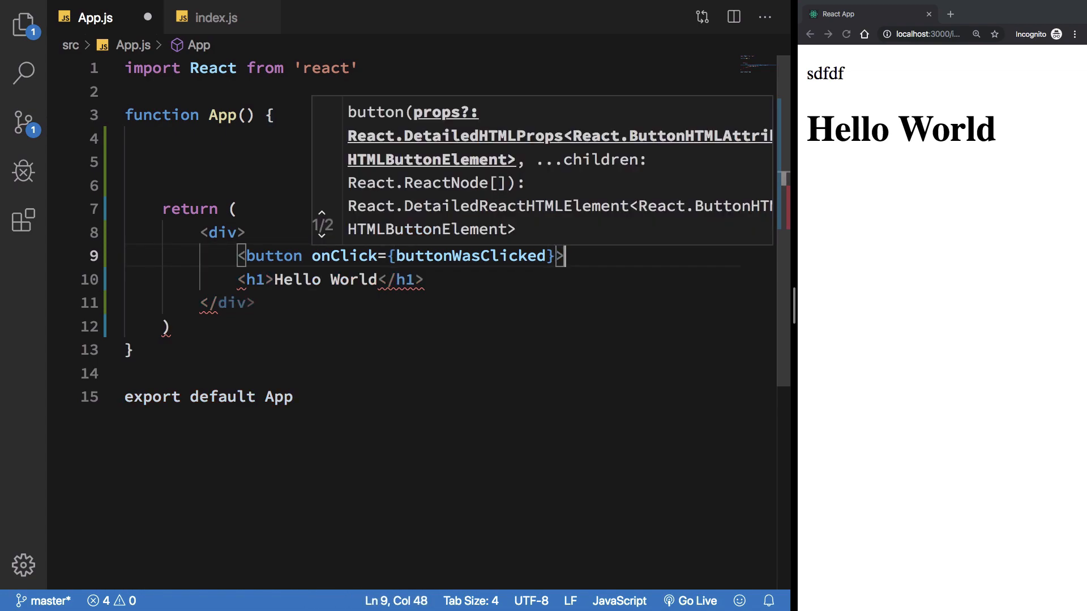
type("Button</button>")
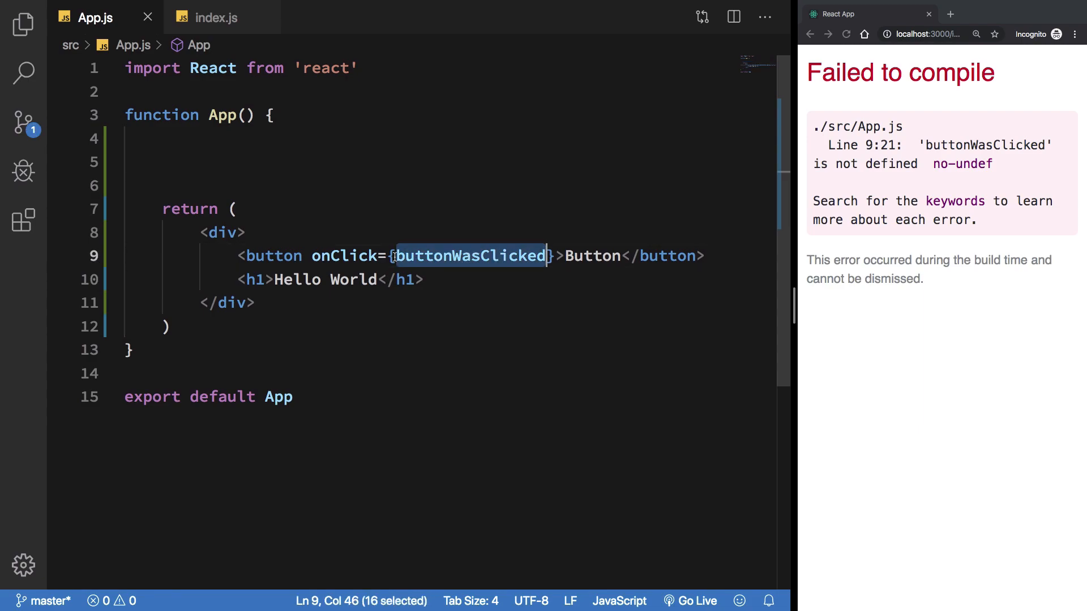
mouse_move(346, 256)
type("function buttonWasClicked() {")
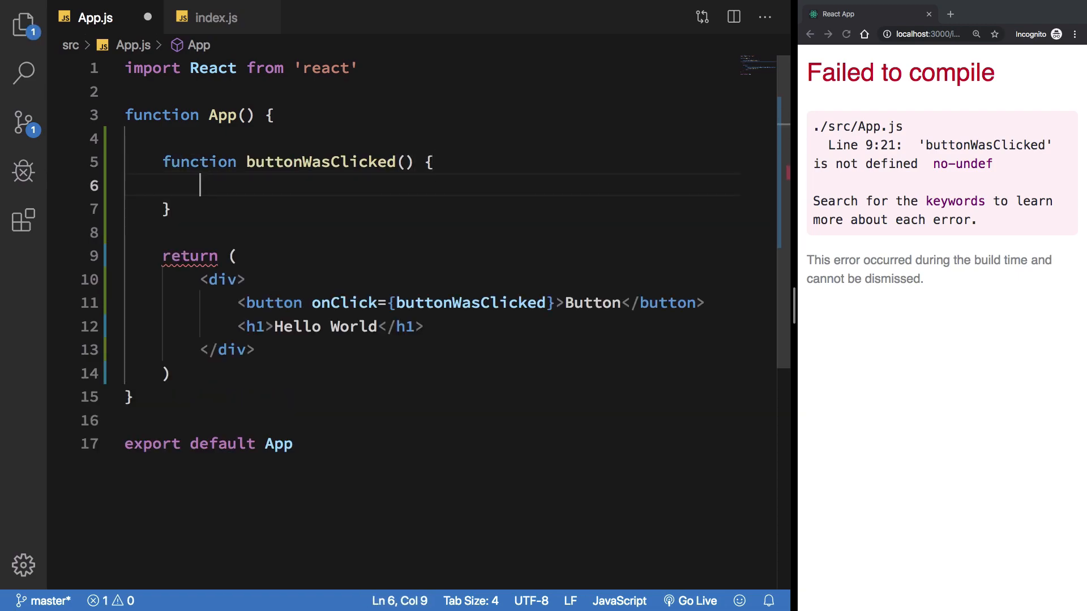
- Make buttonWasClicked call alert('I was clicked!')
type("alert()")
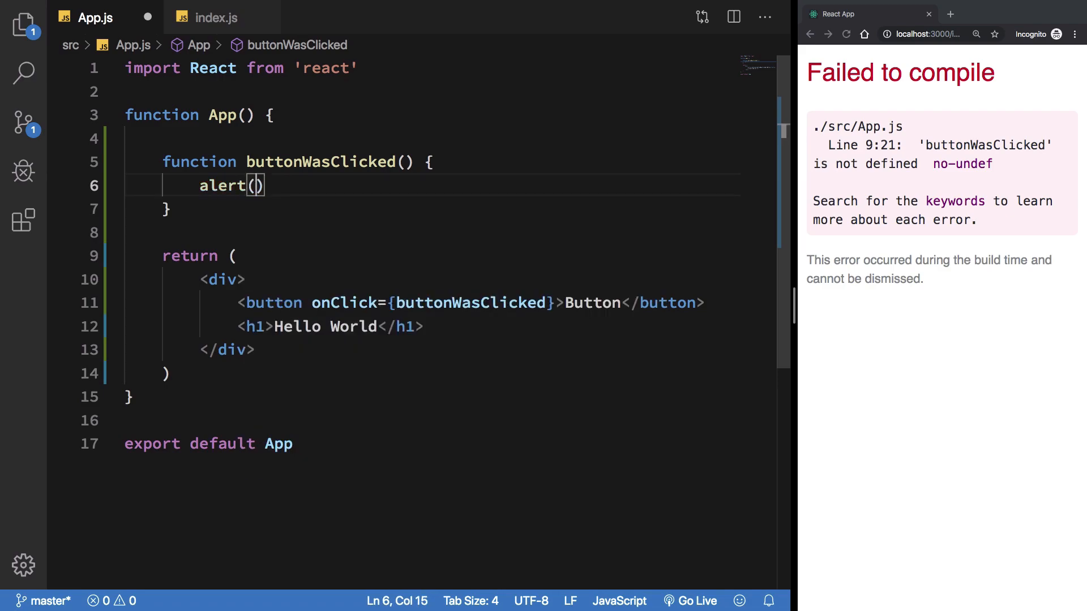
type("'Butto")
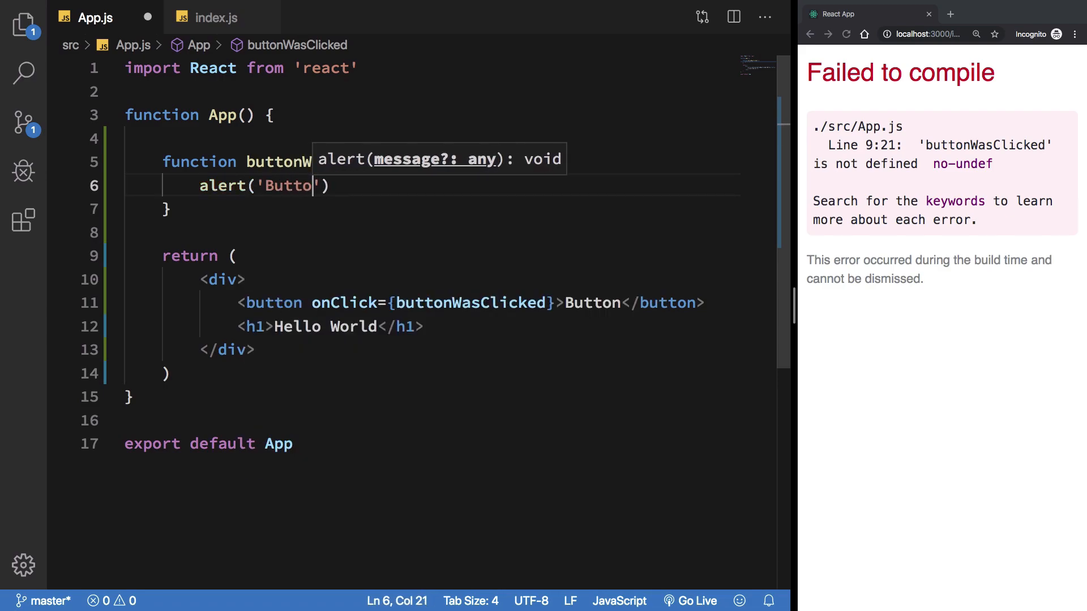
type("I was clicked!")
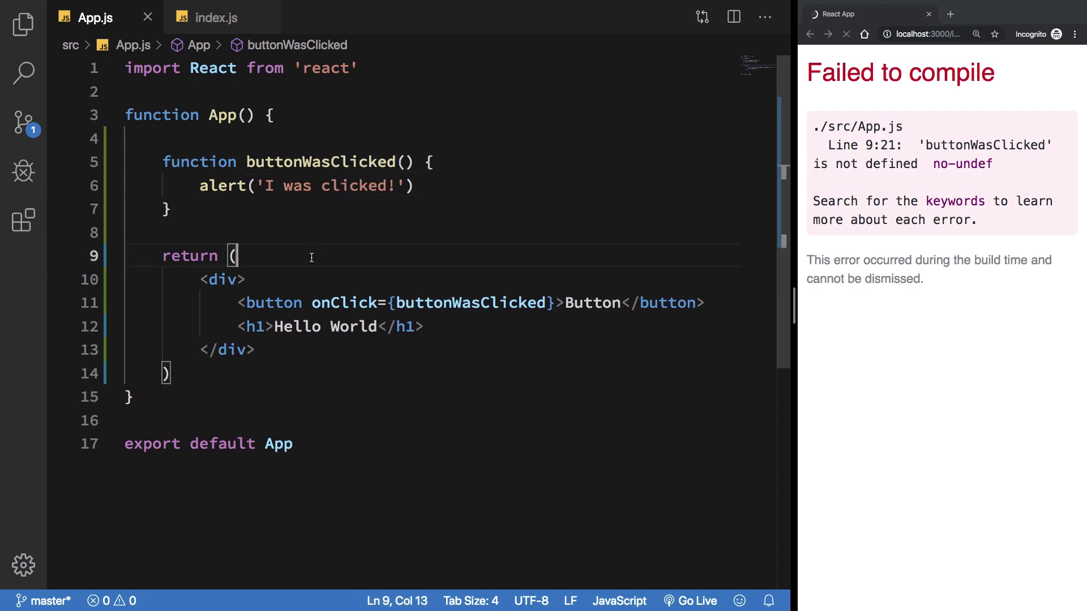
- Click Button in the running app in Chrome and dismiss the 'I was clicked!' alert
left_click(846, 34)
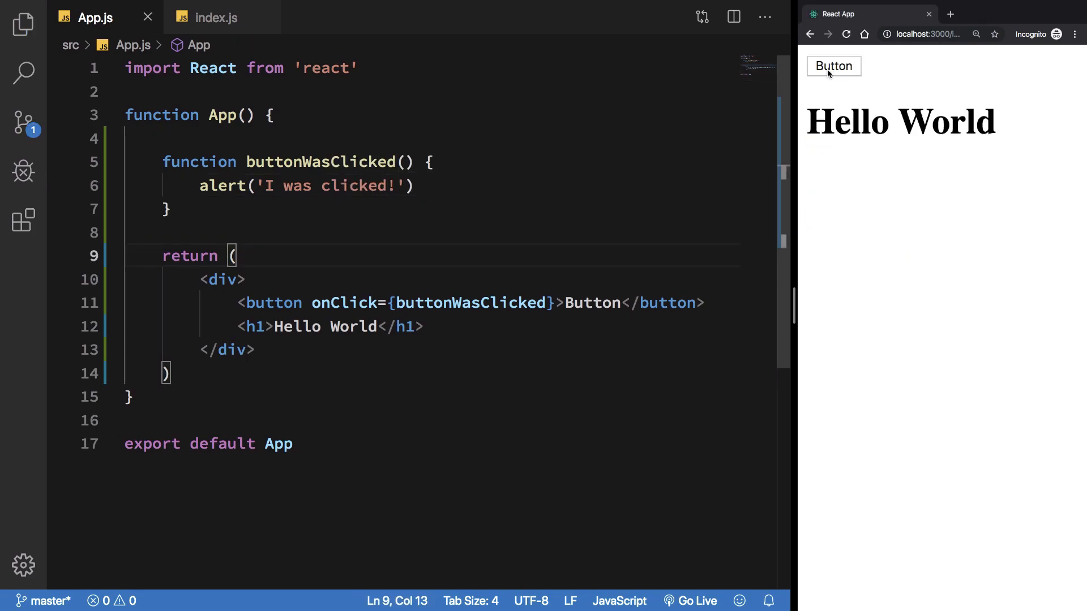
left_click(833, 66)
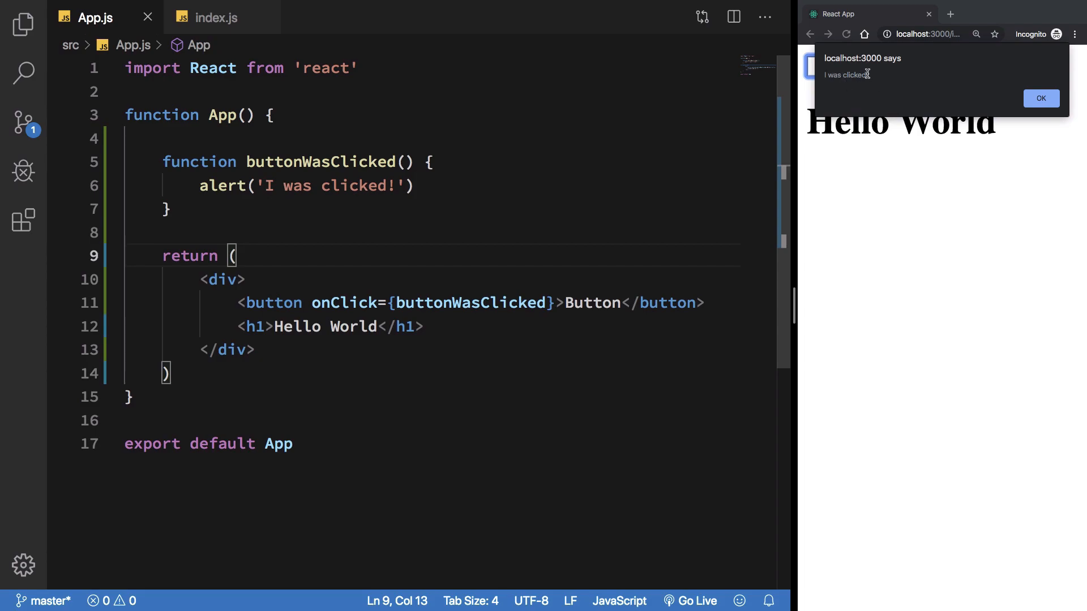
left_click(1039, 98)
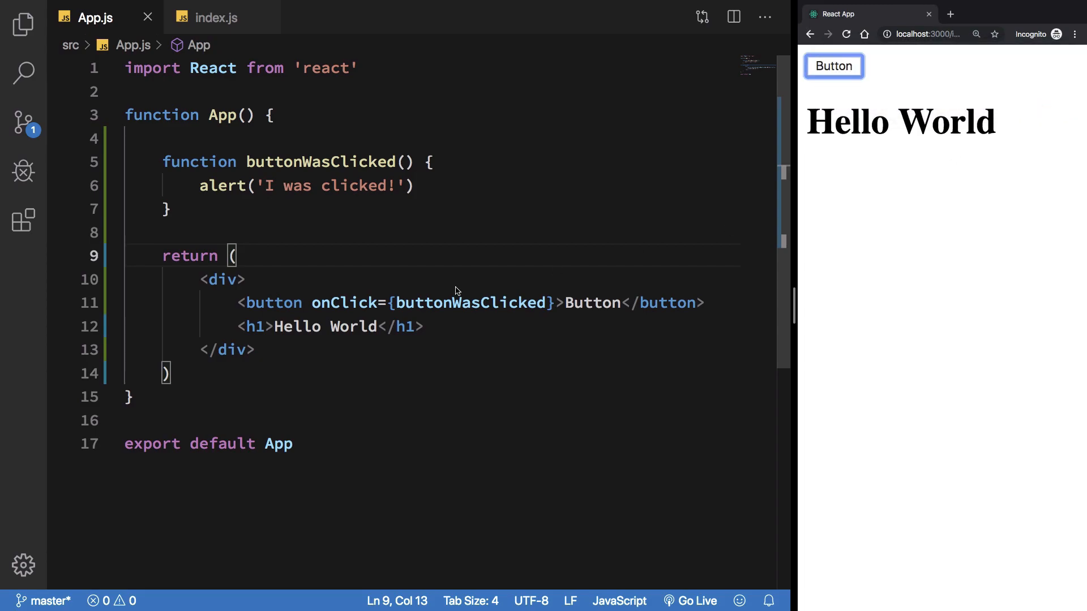
double_click(469, 304)
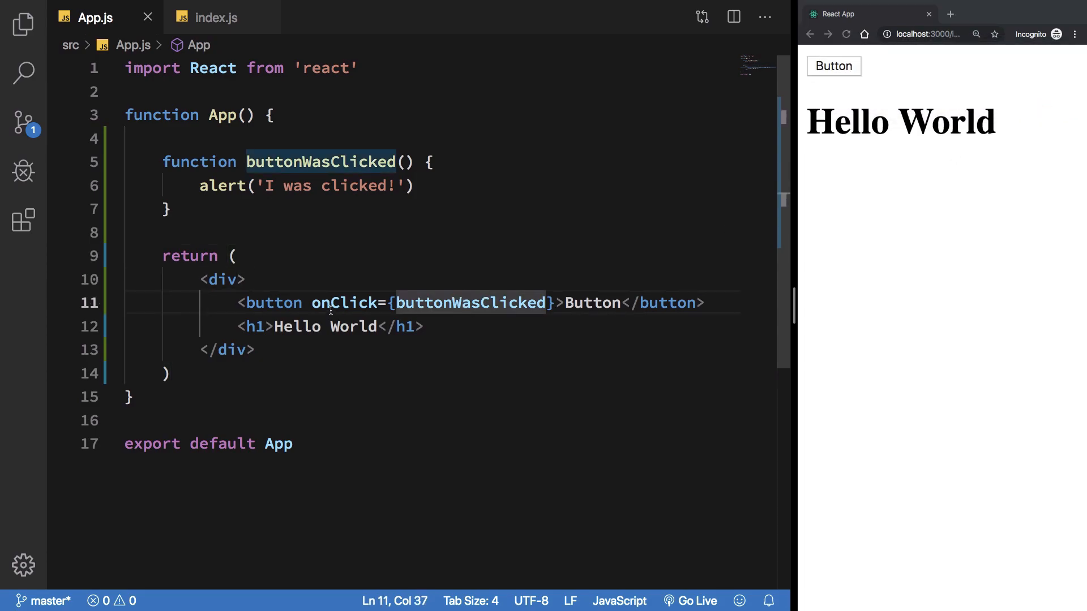
double_click(344, 304)
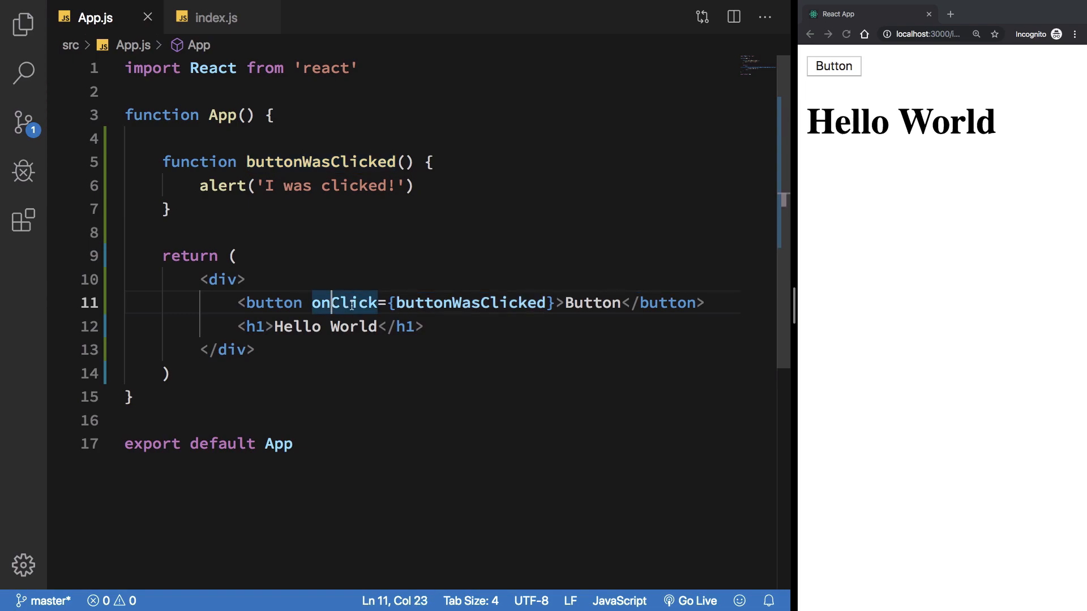
mouse_move(344, 303)
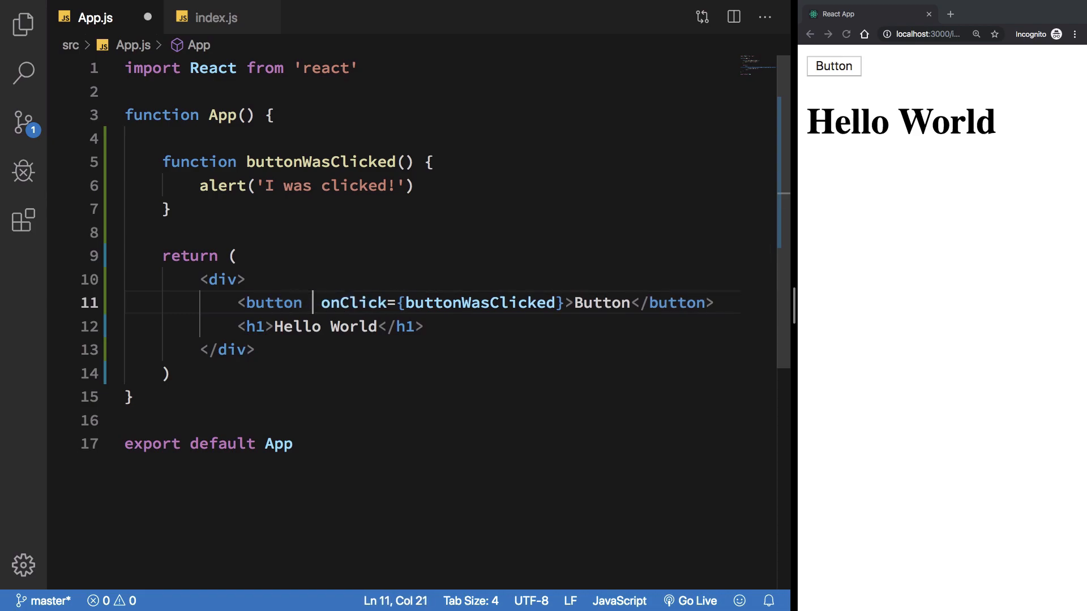
type("on")
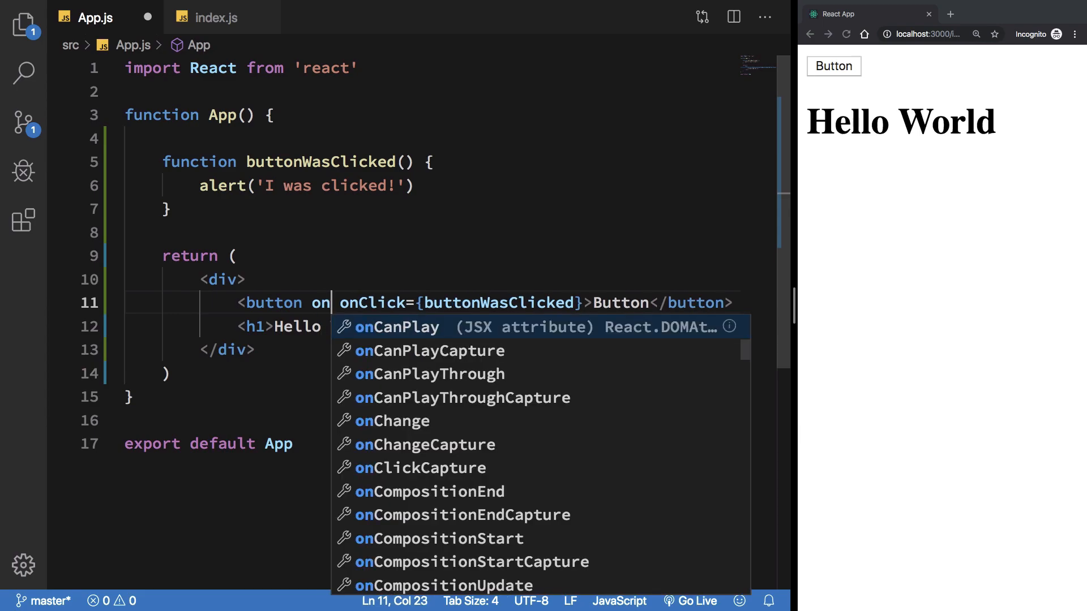
type("M")
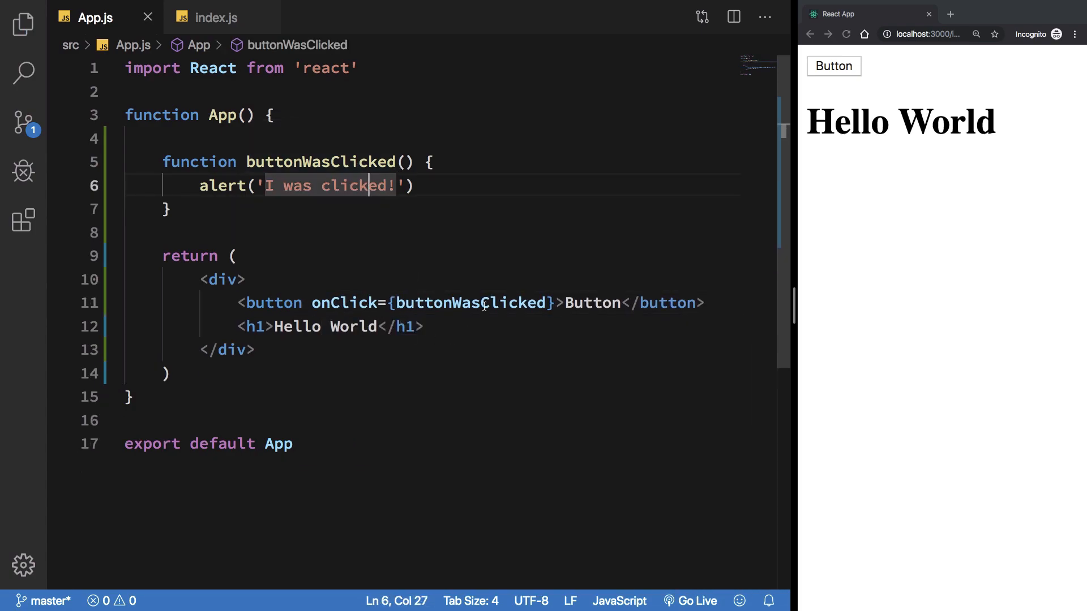
- Give buttonWasClicked an event parameter, log it with console.log(event), and inspect the logged click event in the Console
type("eve")
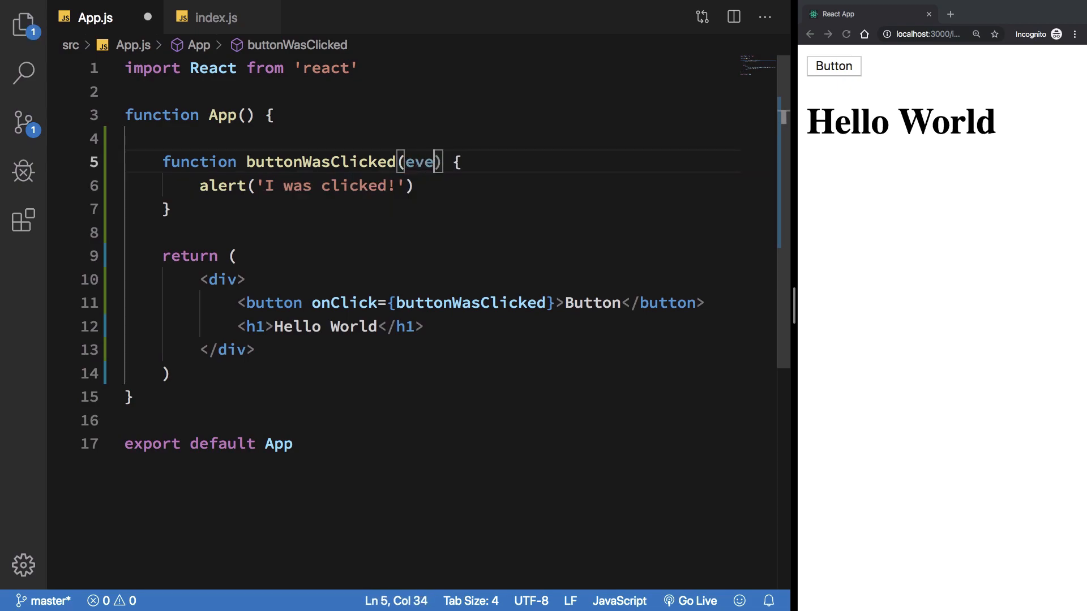
type("console")
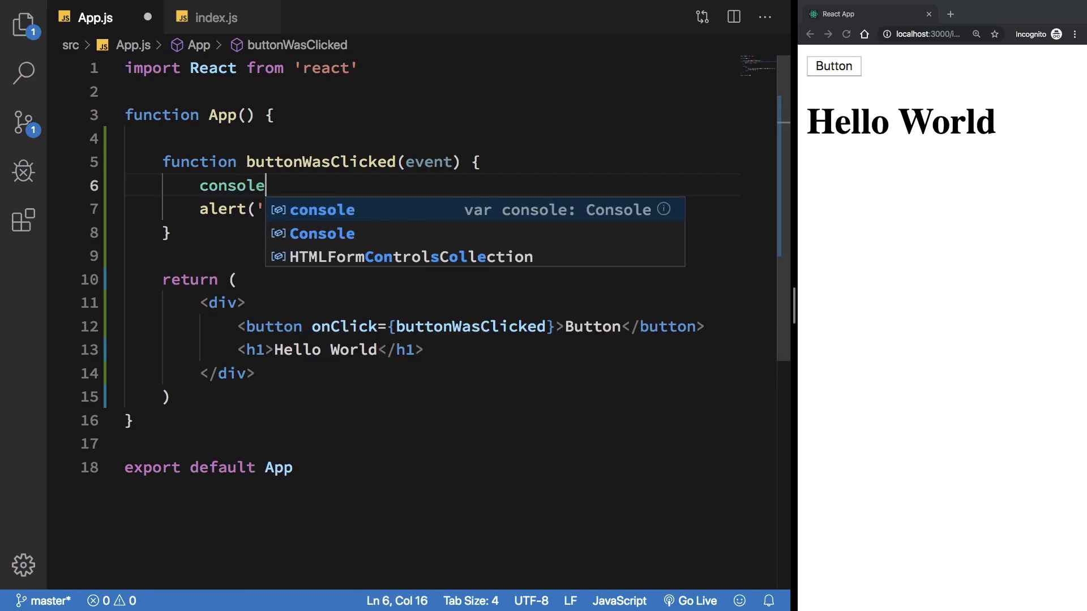
type(".log(event)")
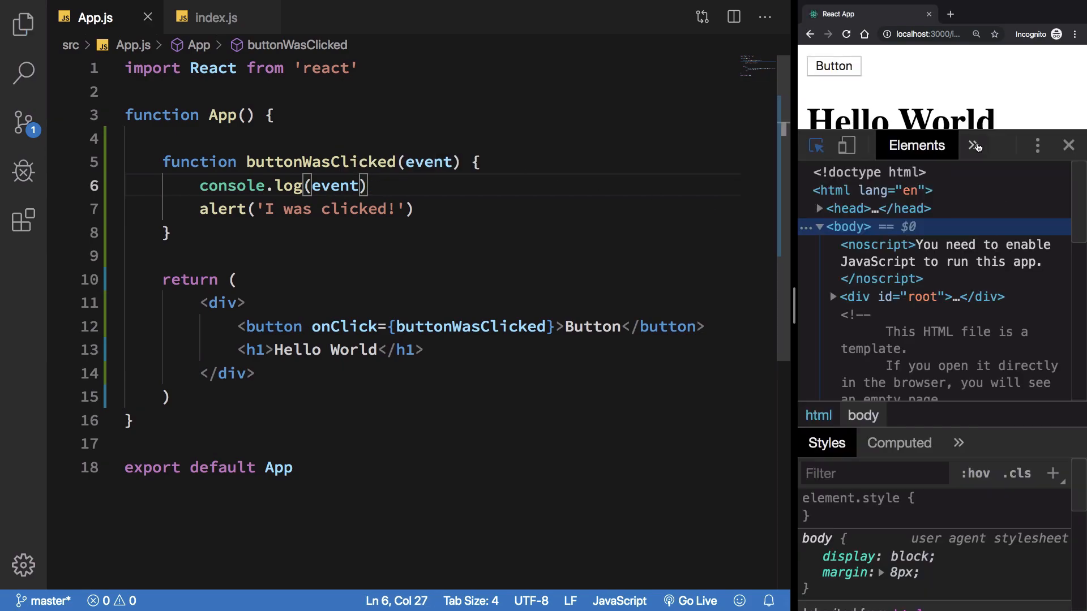
left_click(974, 146)
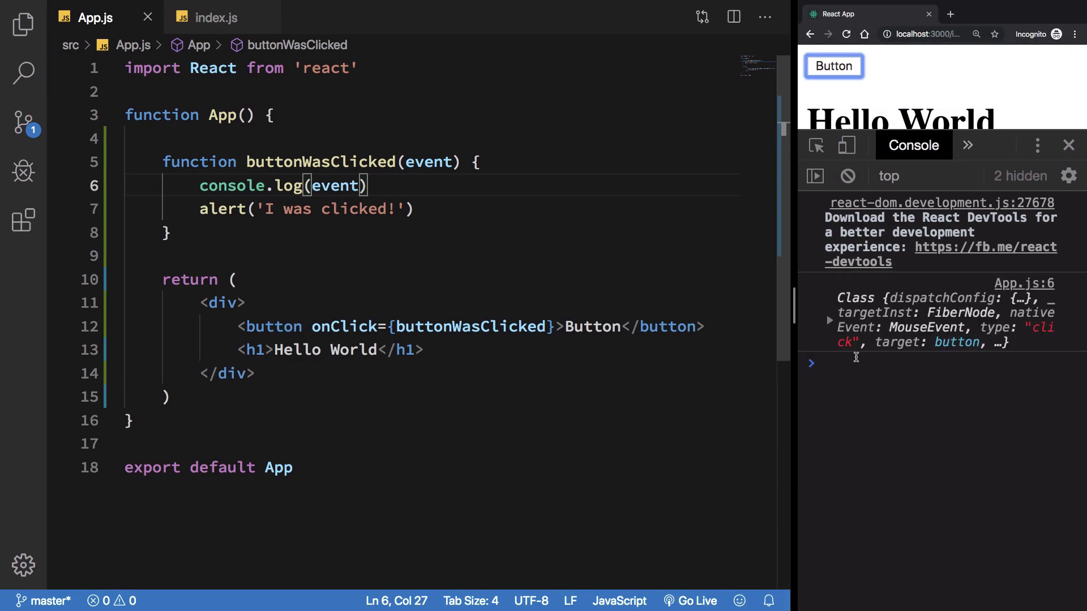
left_click(829, 320)
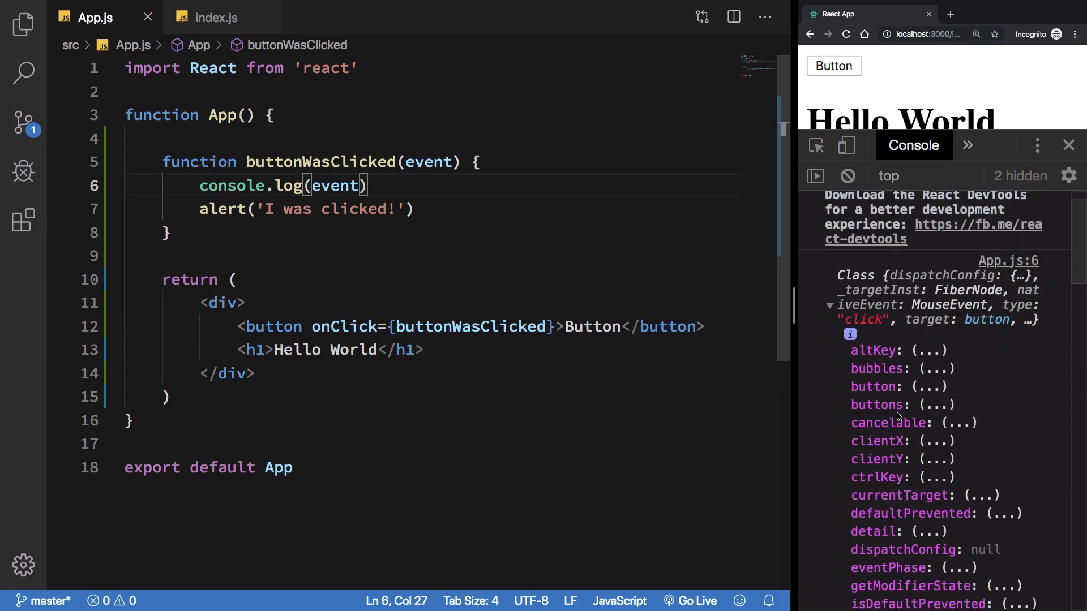
- Change the log to console.log(event.target) and close the browser's developer tools
double_click(344, 326)
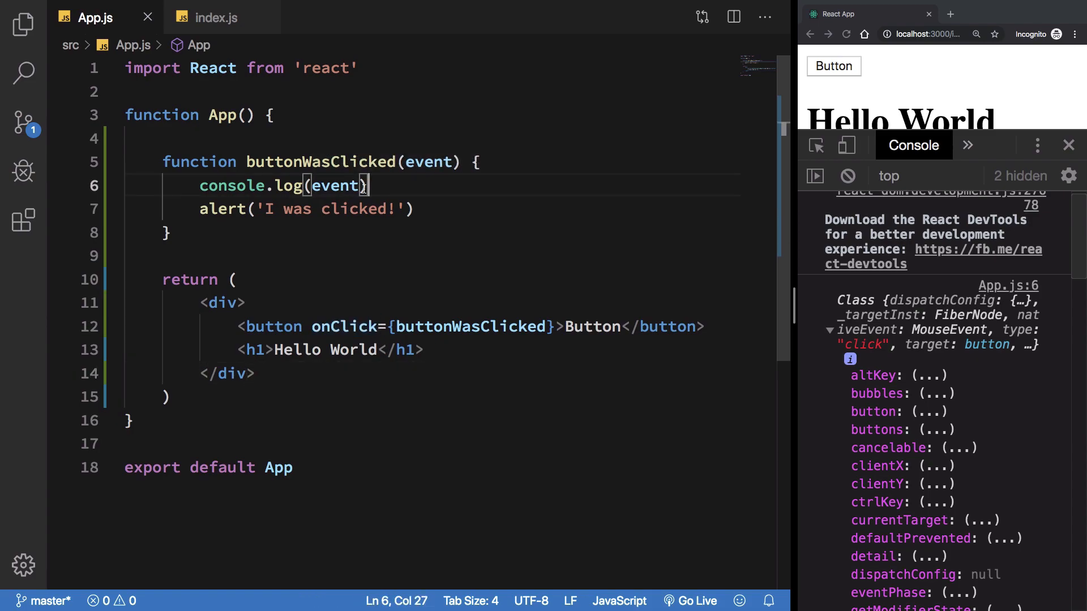
type(".target.")
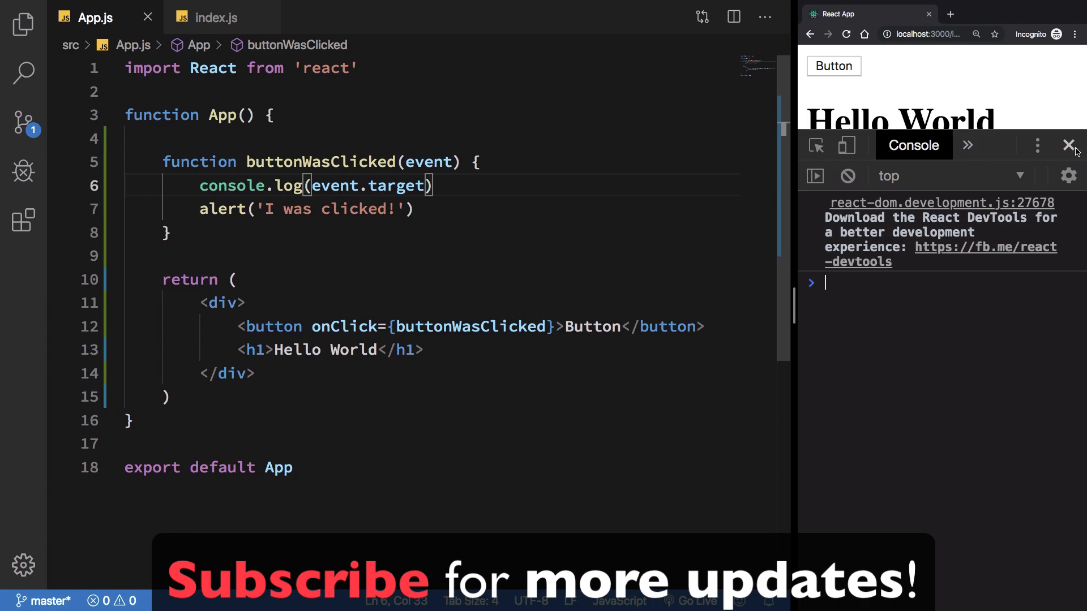
left_click(1067, 146)
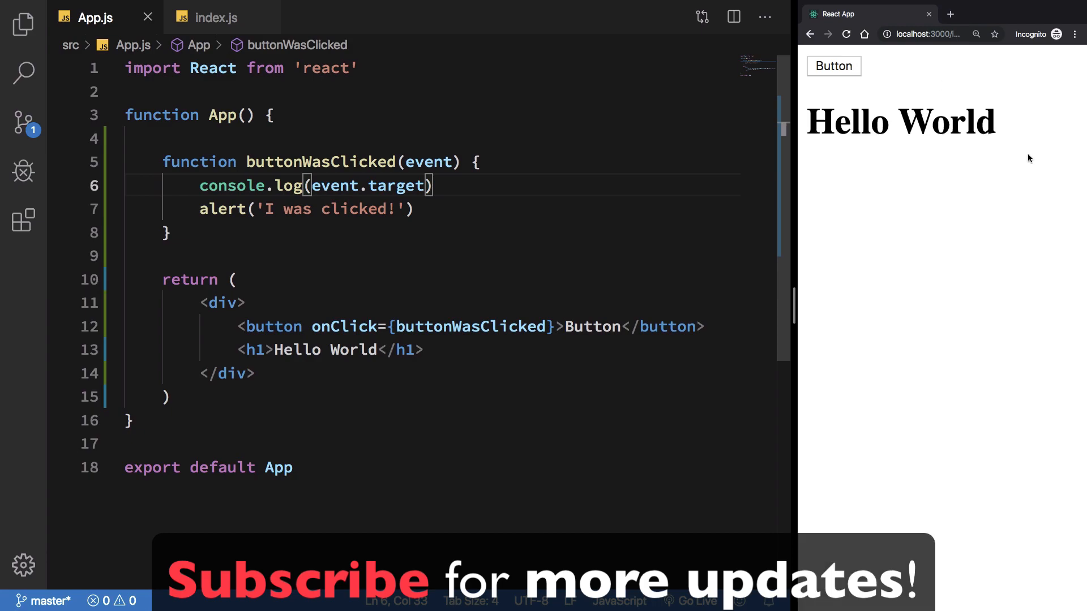